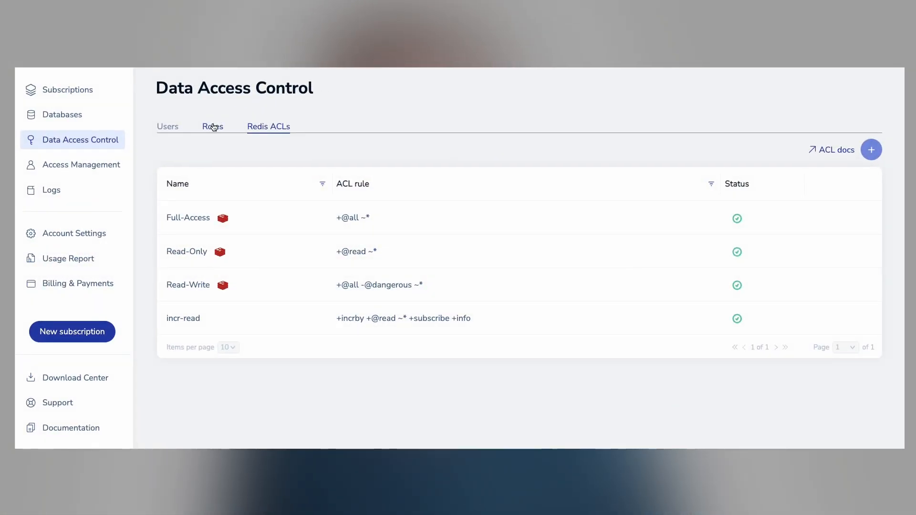
View the Roles list (inc_user on sav-playground), then the Users list
left_click(212, 126)
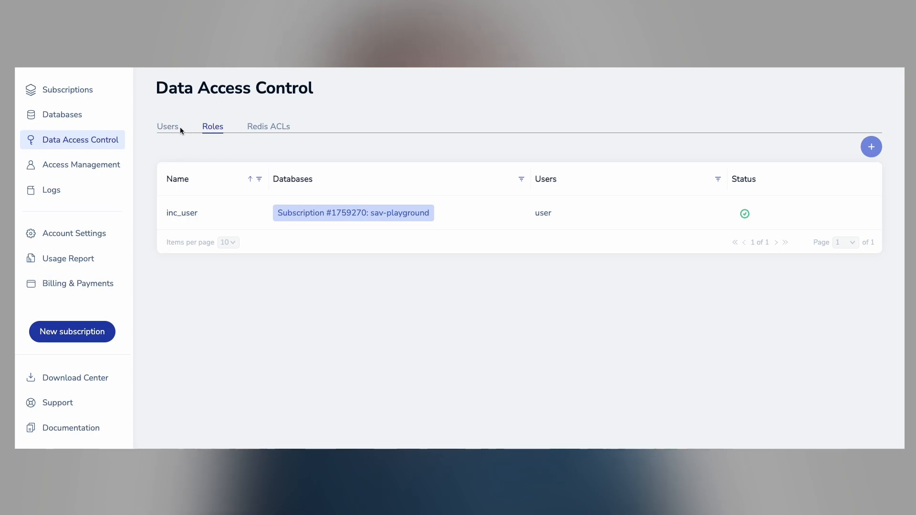
left_click(167, 126)
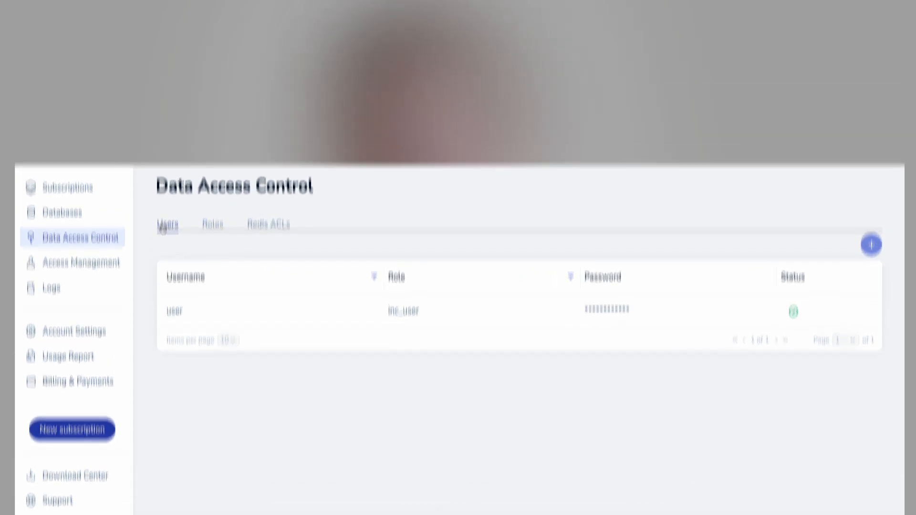
Show sav-playground's connection options: the .NET client snippet, then the RedisInsight Desktop URI and download
left_click(567, 192)
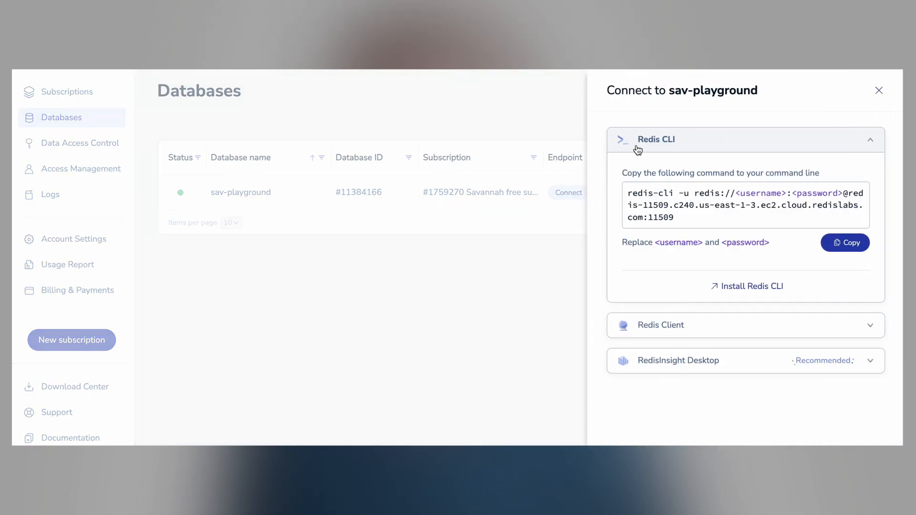
left_click(661, 325)
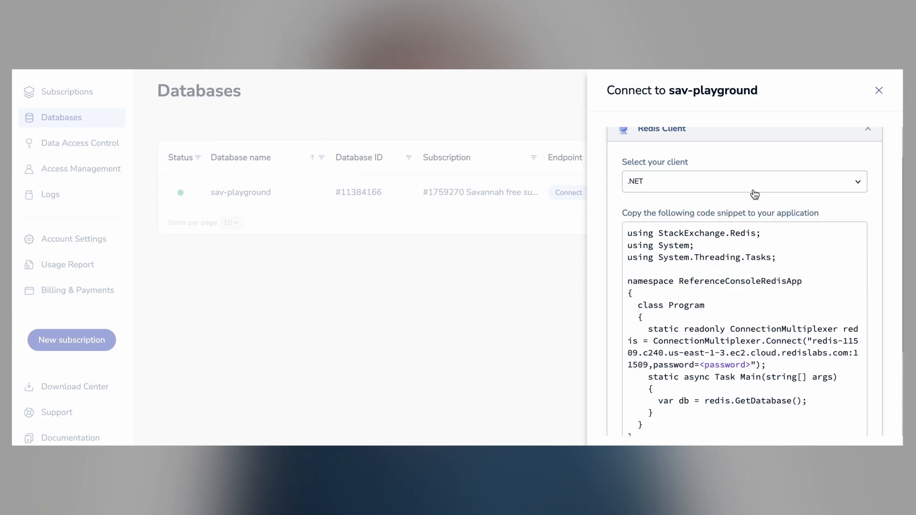
left_click(743, 181)
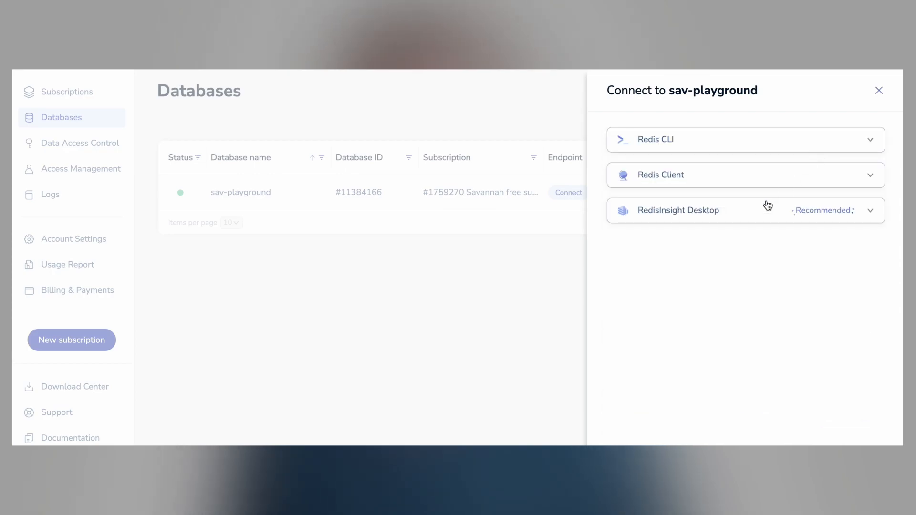
left_click(678, 210)
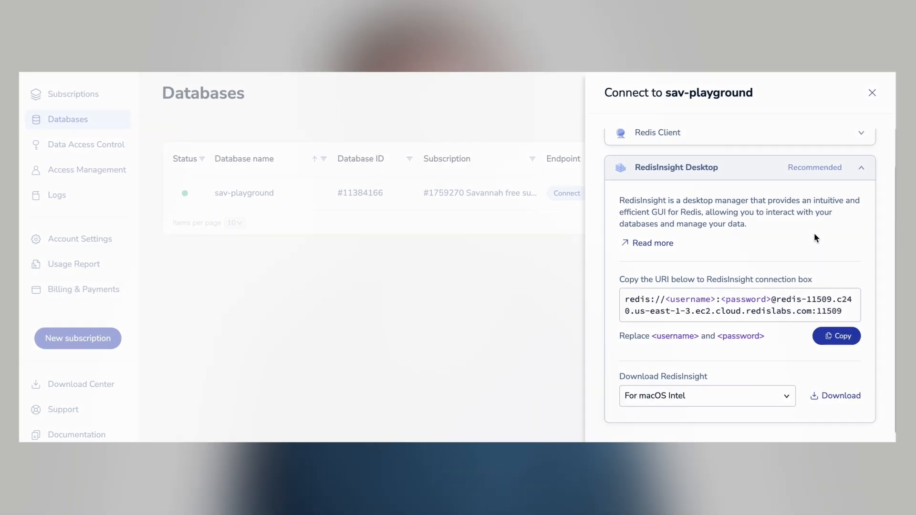